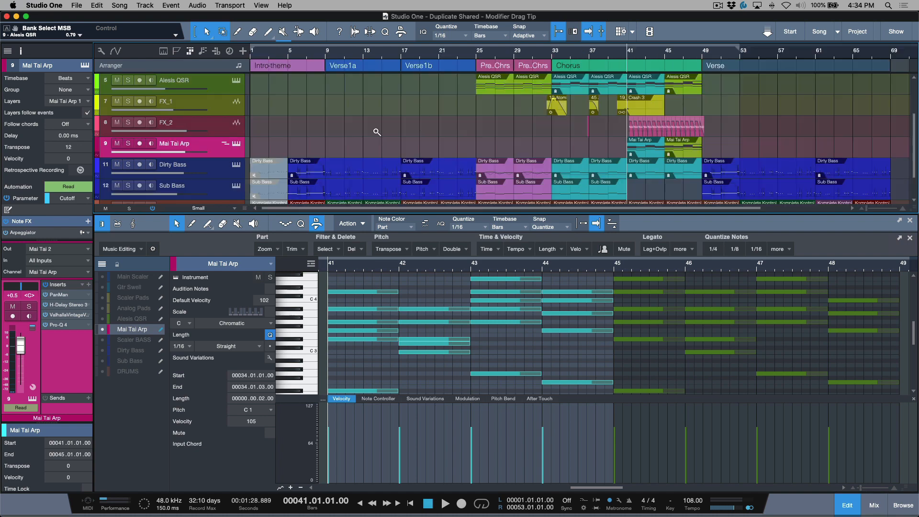
- Review the Mai Tai Arp and Dirty Bass notes in the Editor, then close it
left_click(563, 167)
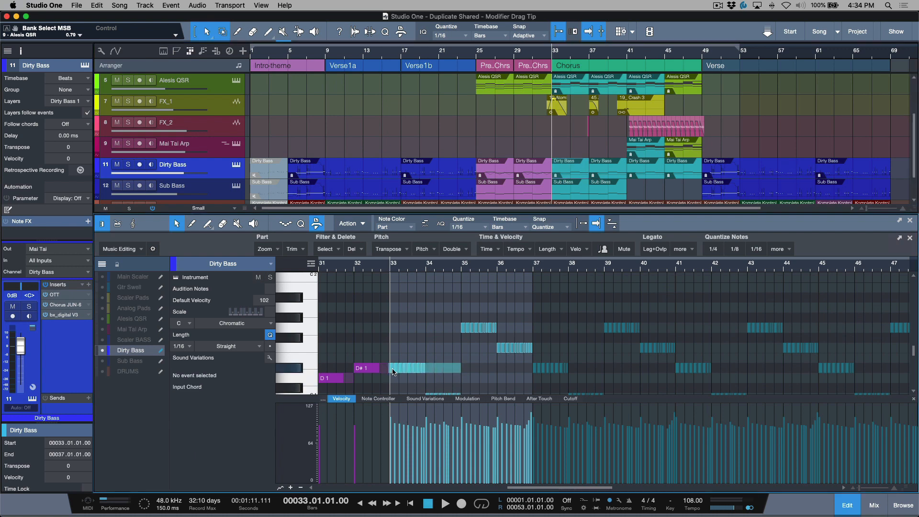
left_click(395, 368)
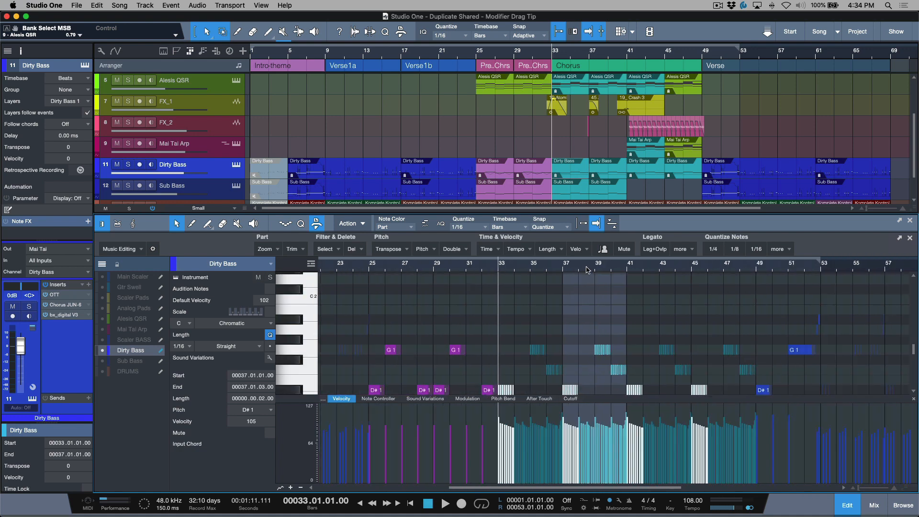
mouse_move(839, 253)
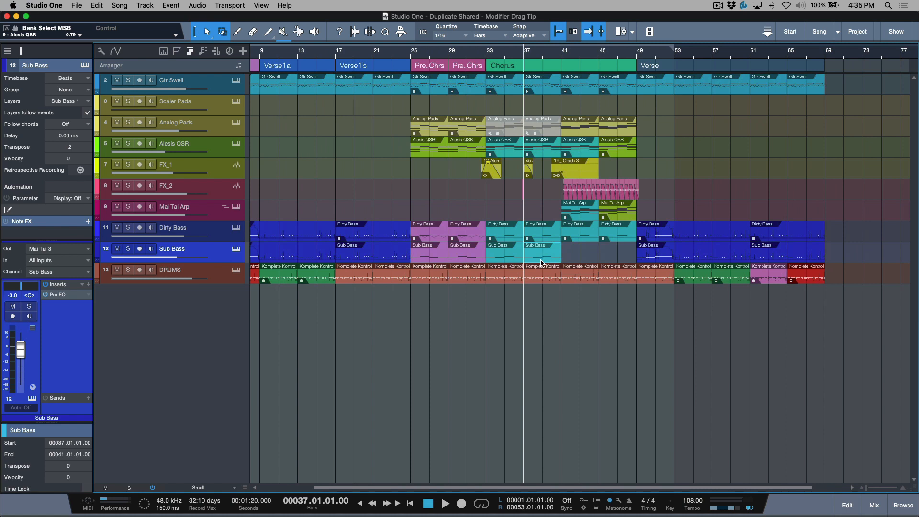
- Add shared Sub Bass duplicates with Shift+D through the Verse and past bar 69
key("cmd+z")
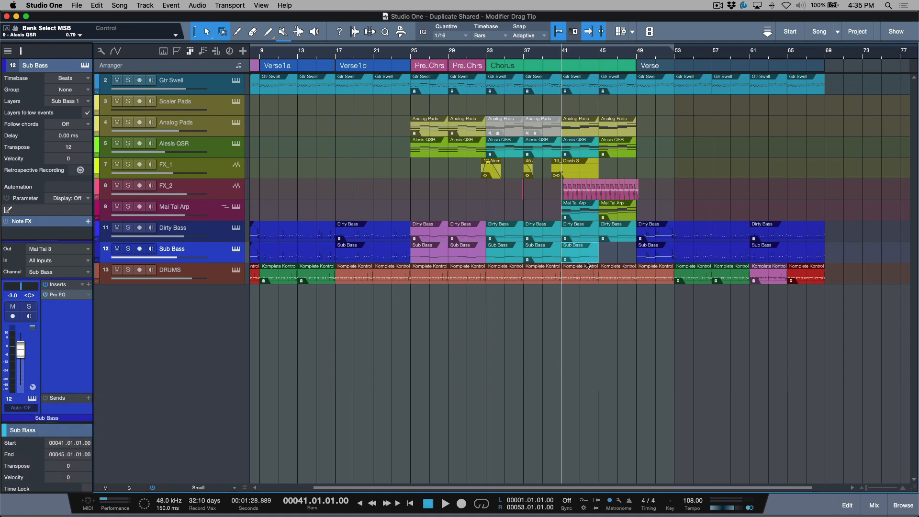
key("shift+d")
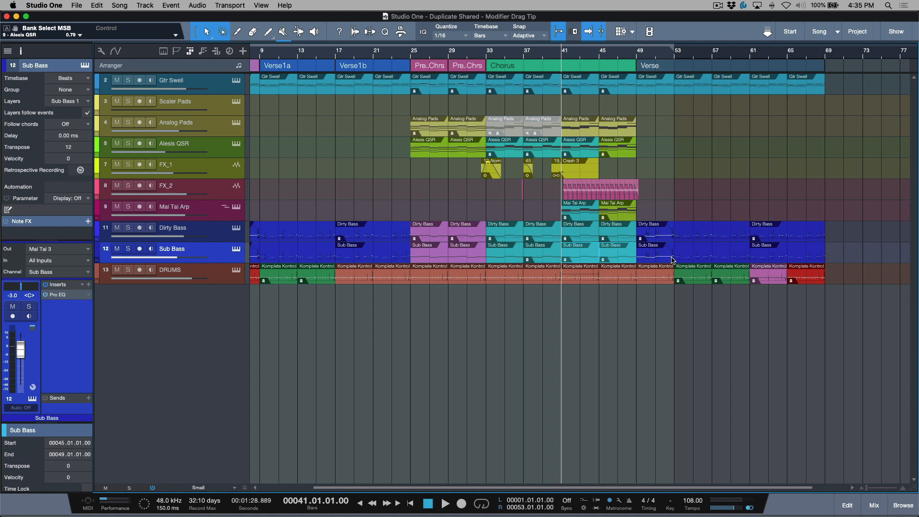
mouse_move(835, 258)
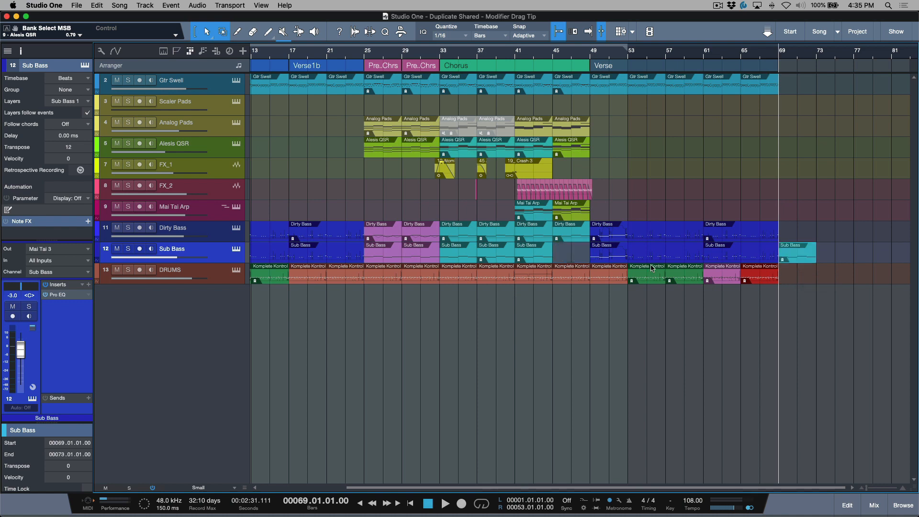
mouse_move(501, 256)
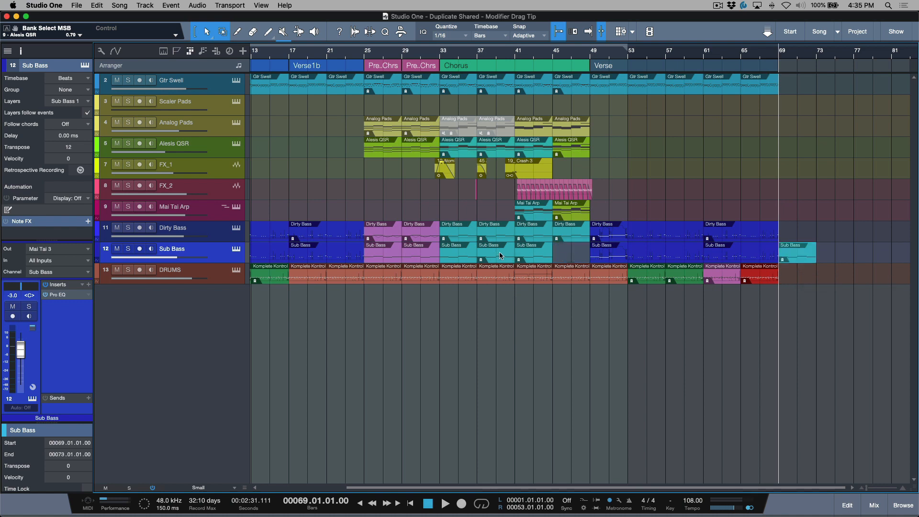
key("cmd+z")
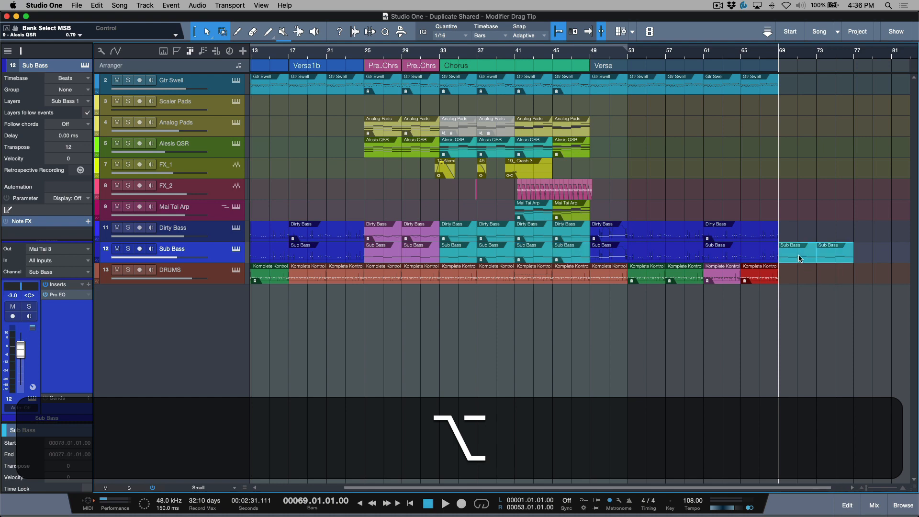
- Undo, then Option-drag a Sub Bass copy to bar 69 so two parts span bars 69 to 77
key("cmd+z")
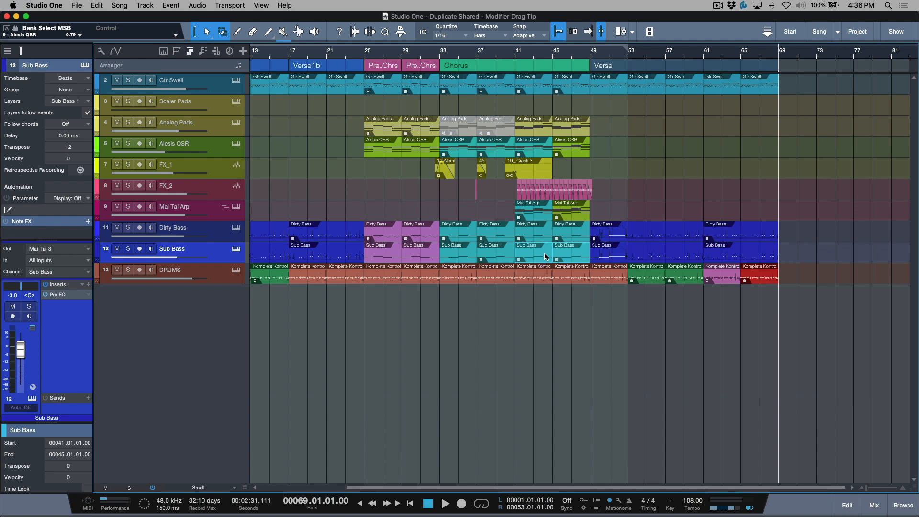
mouse_move(531, 260)
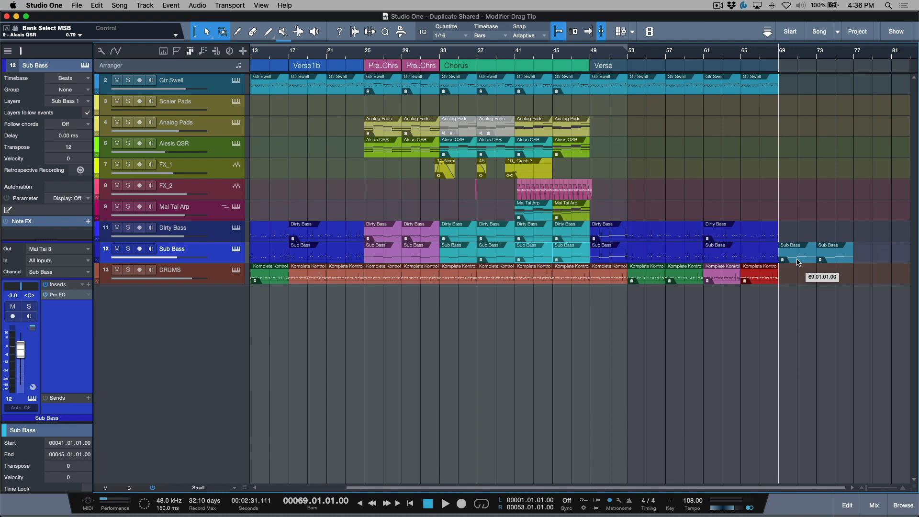
key("cmd")
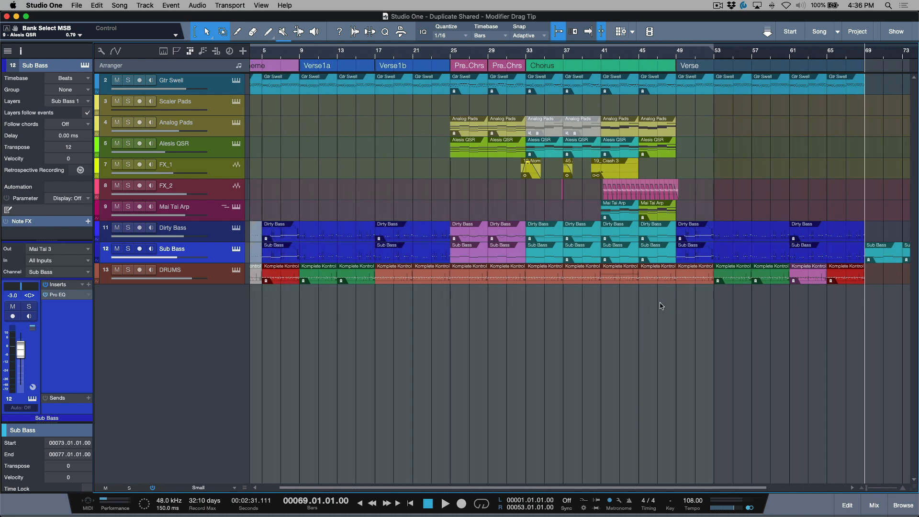
mouse_move(703, 313)
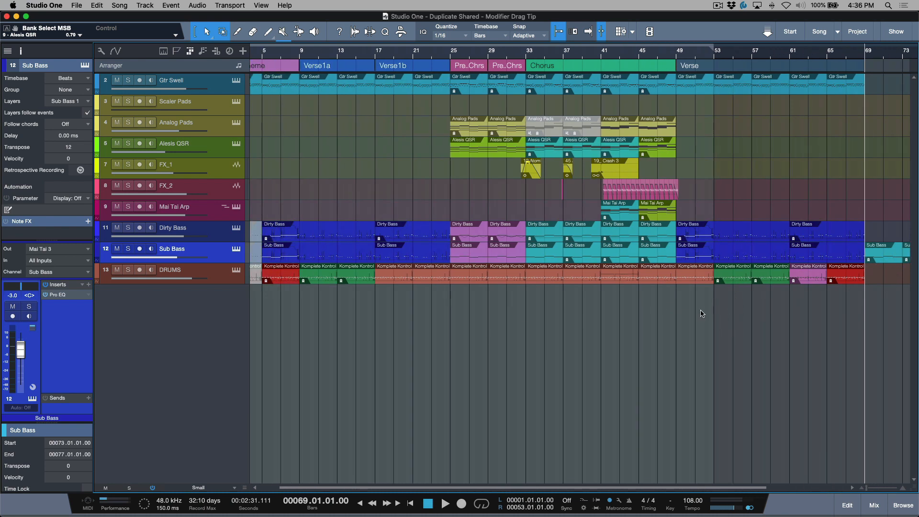
mouse_move(497, 325)
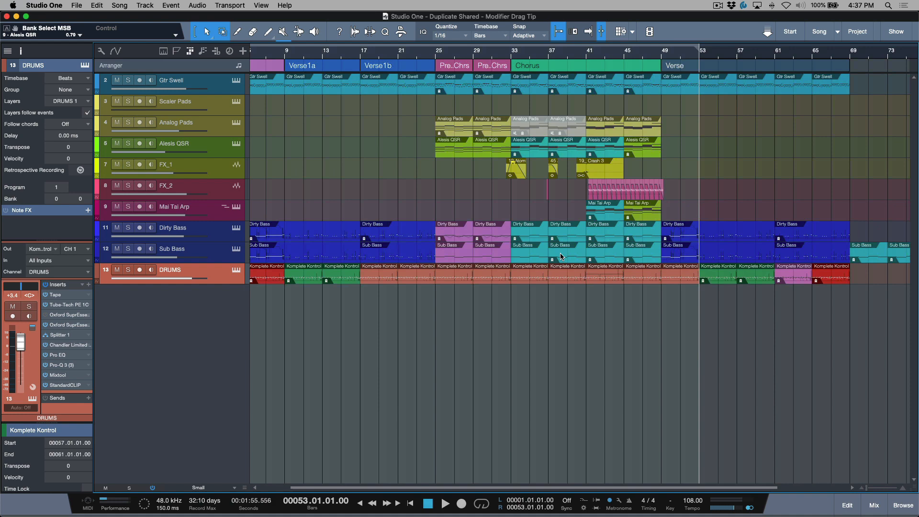
- Delete the Sub Bass events under the Chorus (bars 33–49), leaving Sub Bass the active track
left_click(171, 248)
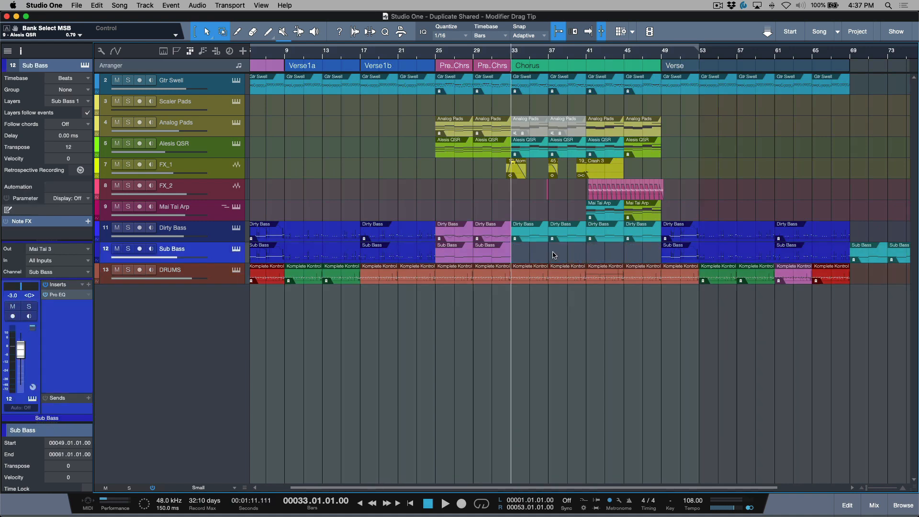
mouse_move(529, 237)
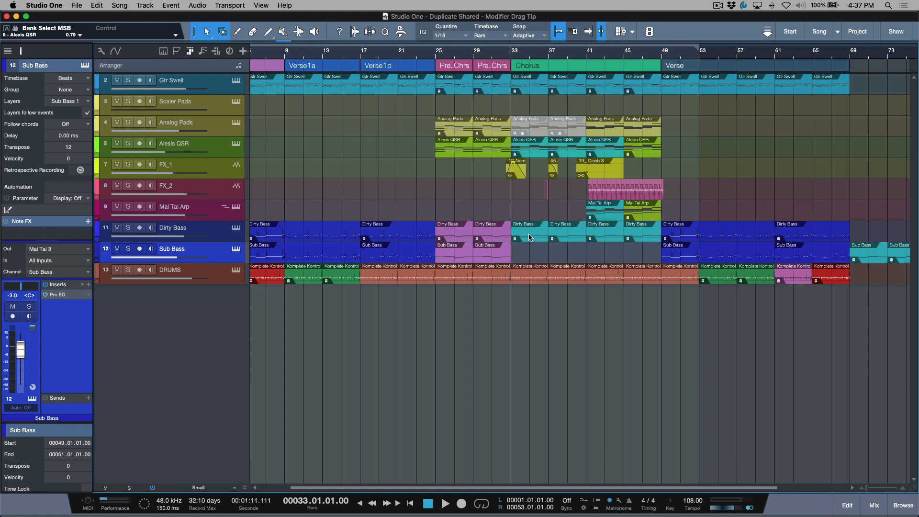
mouse_move(210, 237)
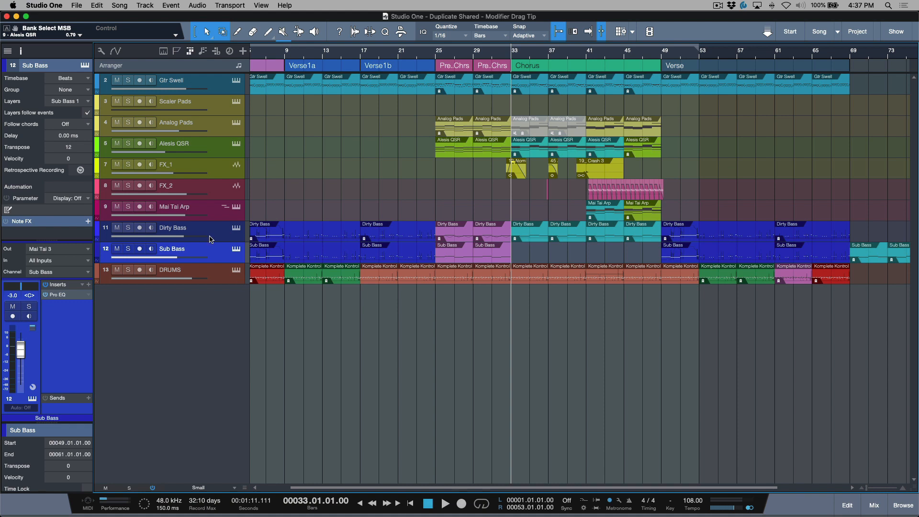
left_click(172, 228)
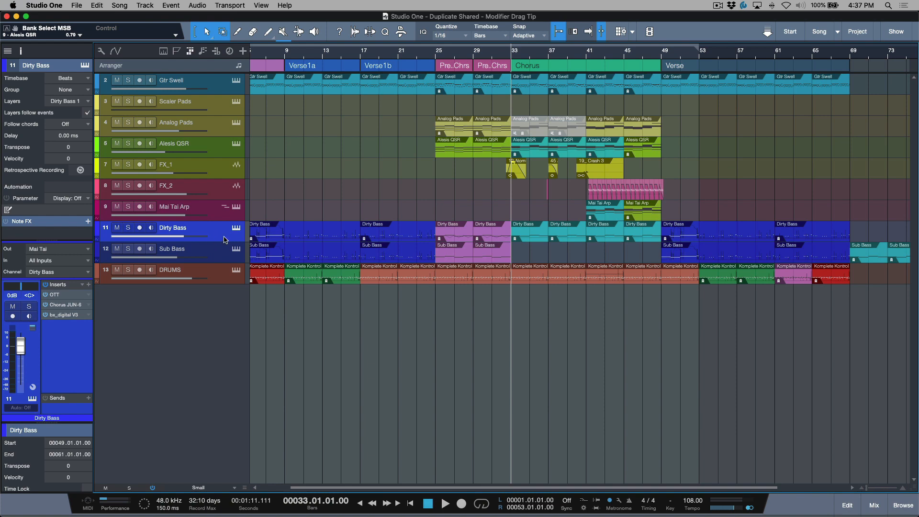
mouse_move(217, 254)
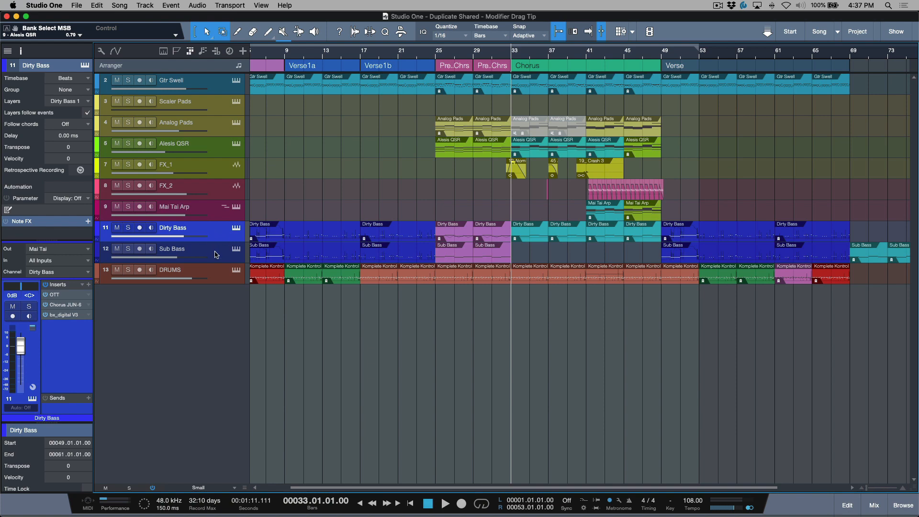
left_click(180, 249)
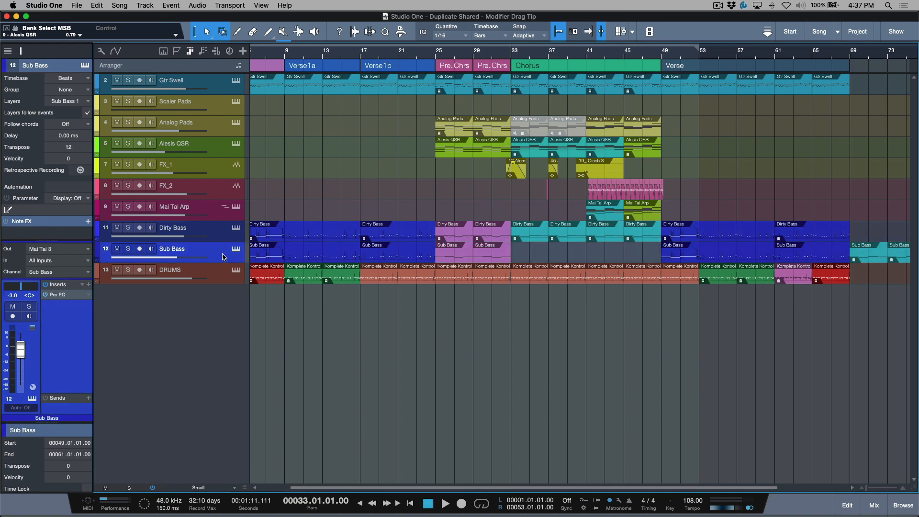
left_click(873, 506)
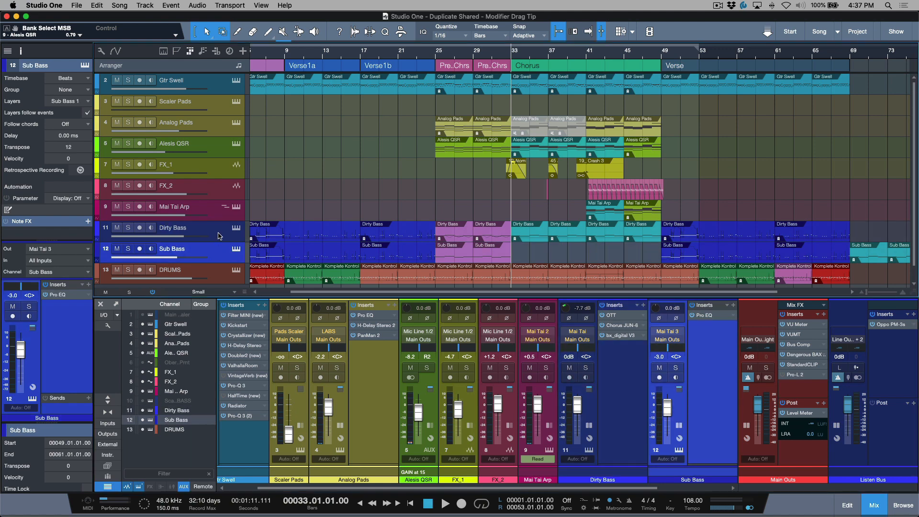
left_click(182, 228)
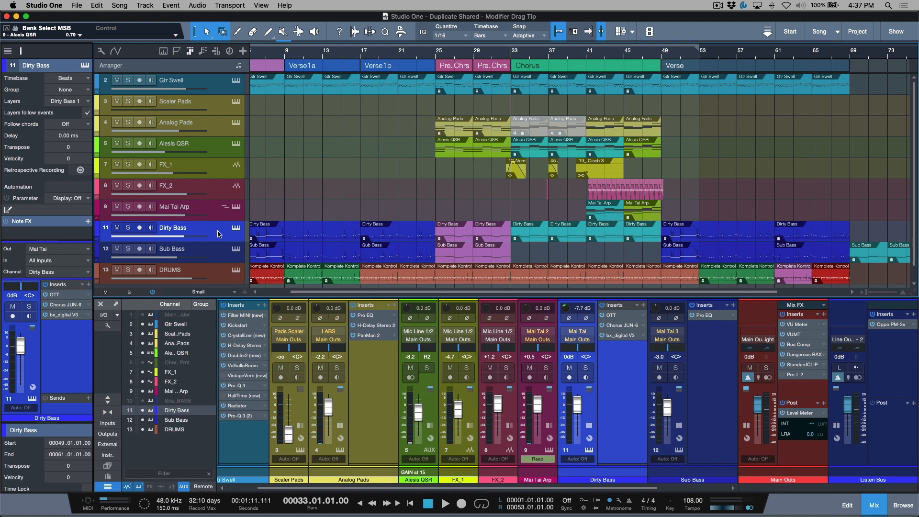
left_click(872, 503)
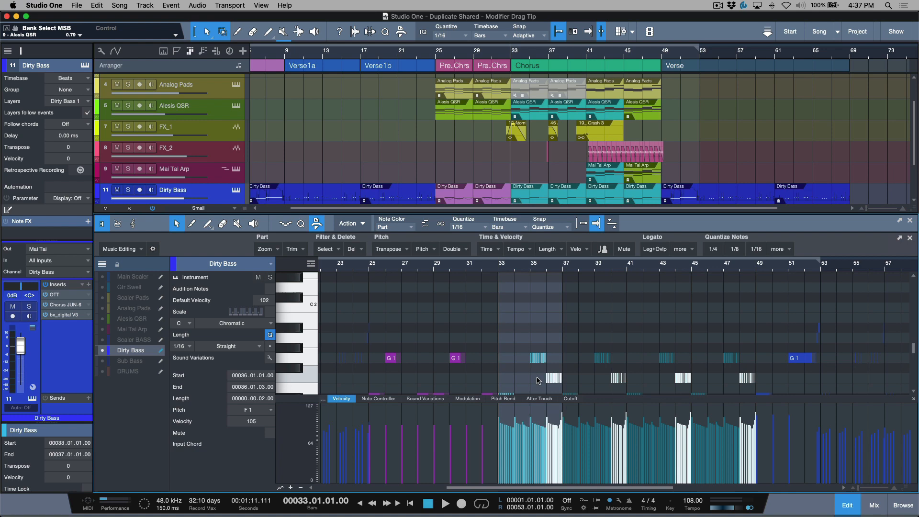
scroll("down", 3)
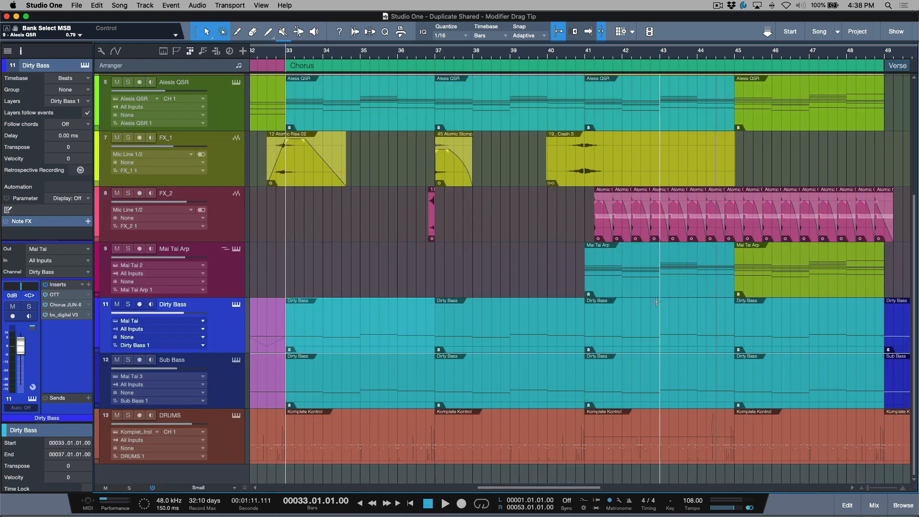
mouse_move(659, 299)
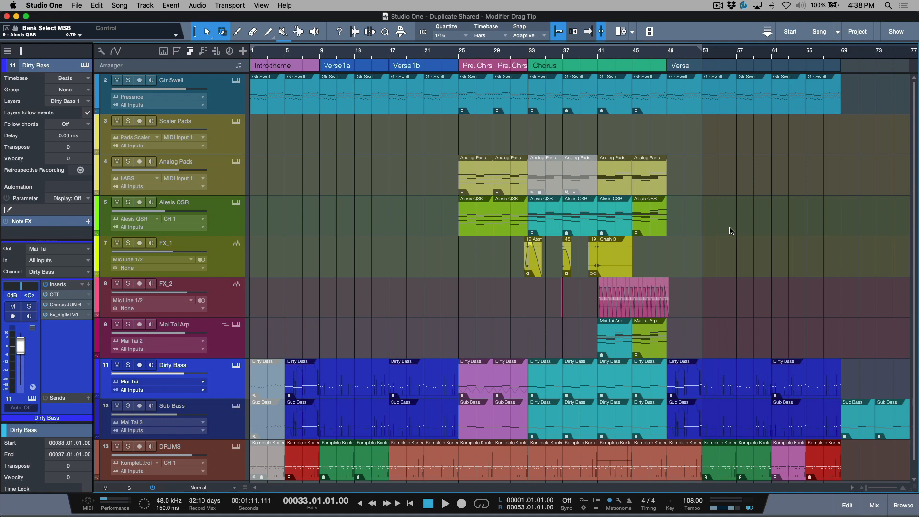
mouse_move(590, 69)
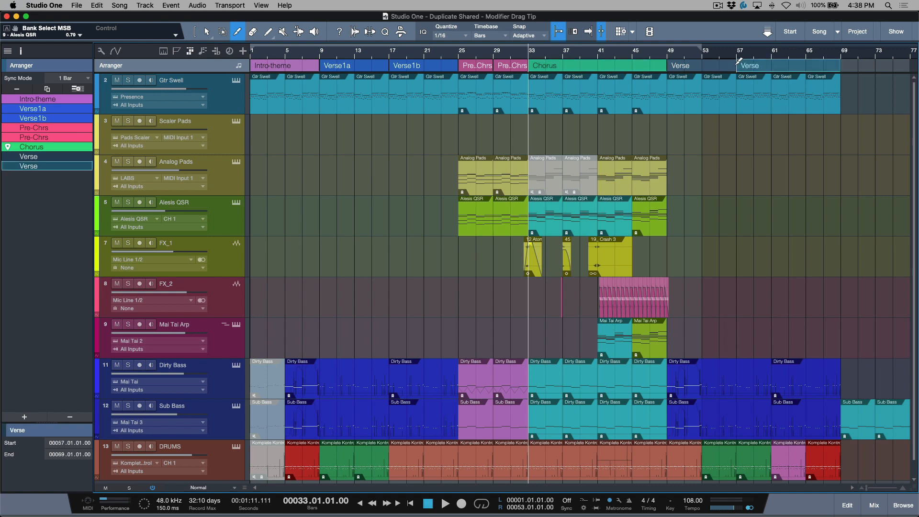
- Undo the Chorus duplicate and Option-drag a Chorus copy between the two Verses, bars 57 to 73
left_click(224, 32)
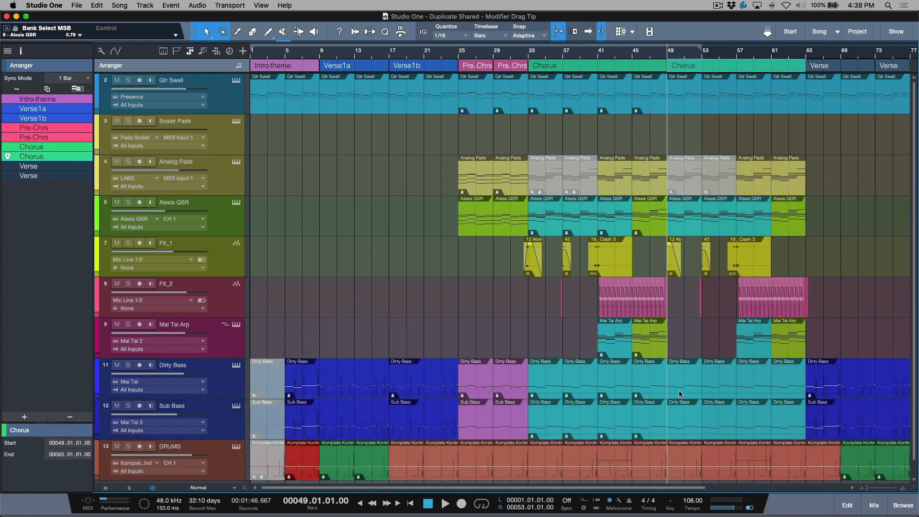
key("cmd+z")
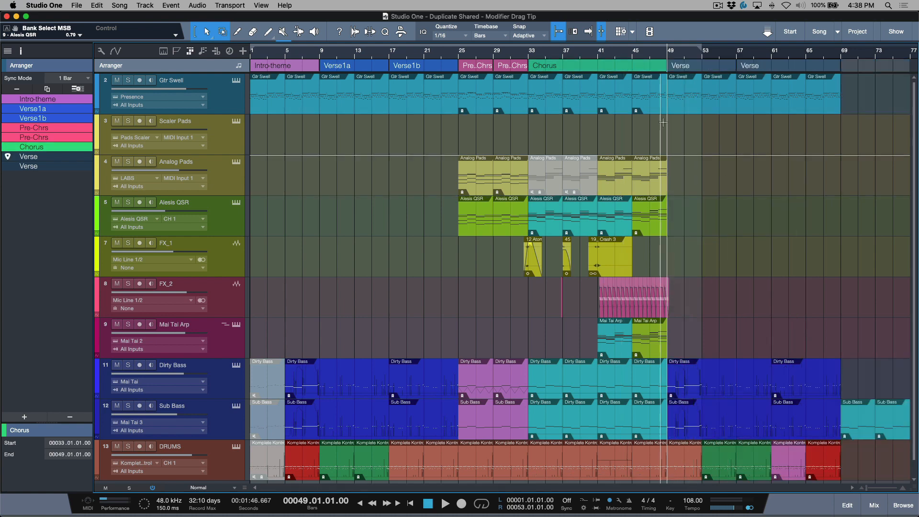
left_click(603, 65)
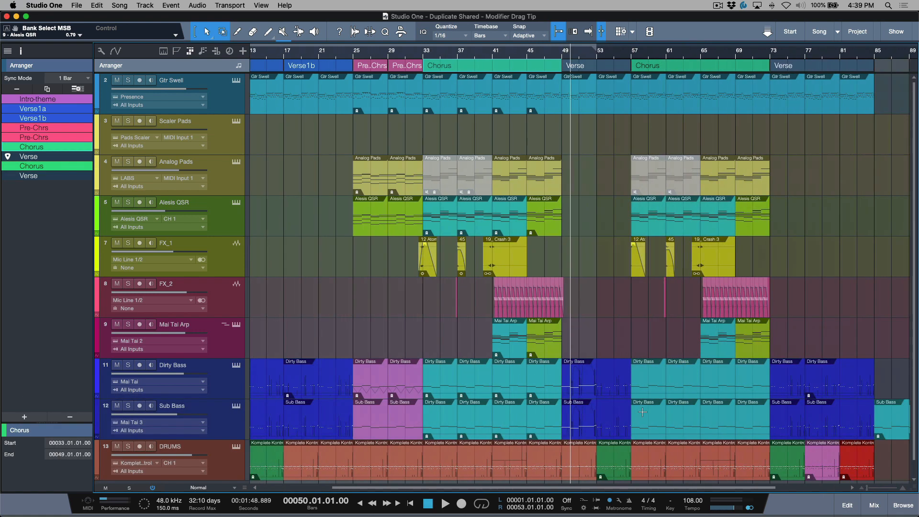
mouse_move(679, 399)
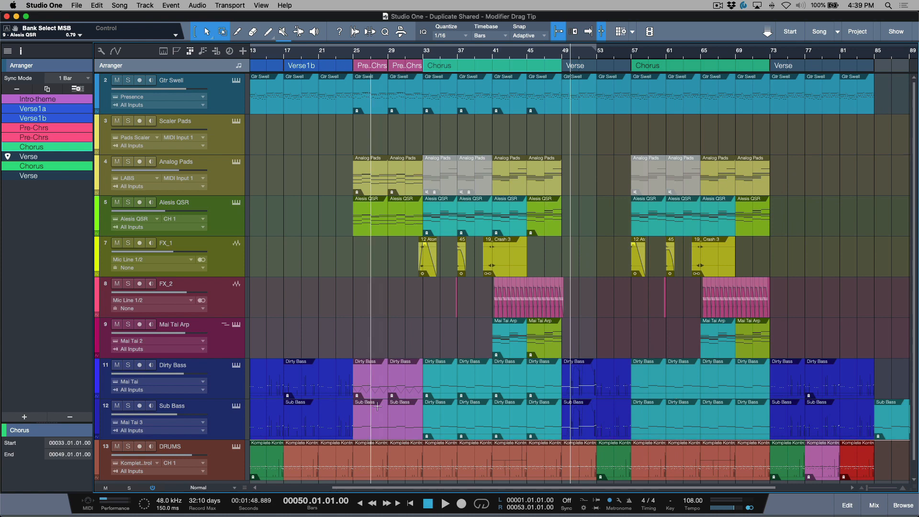
mouse_move(576, 246)
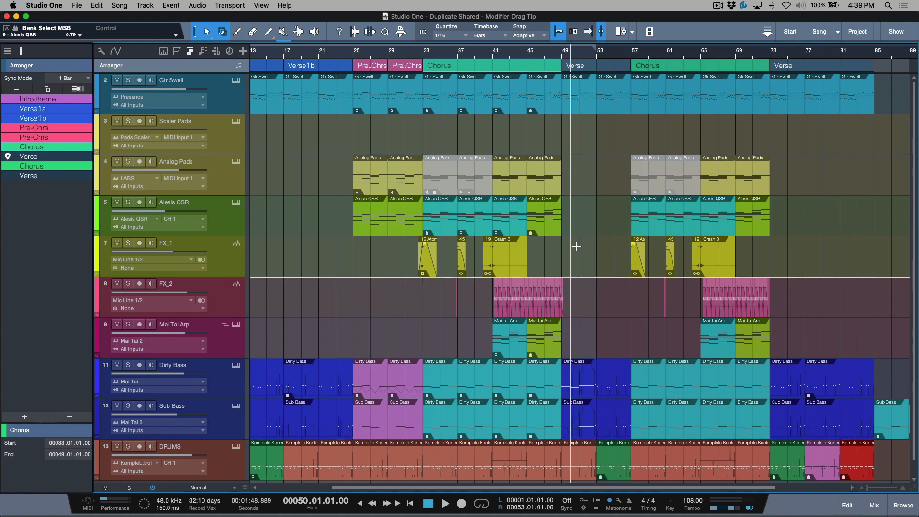
mouse_move(762, 391)
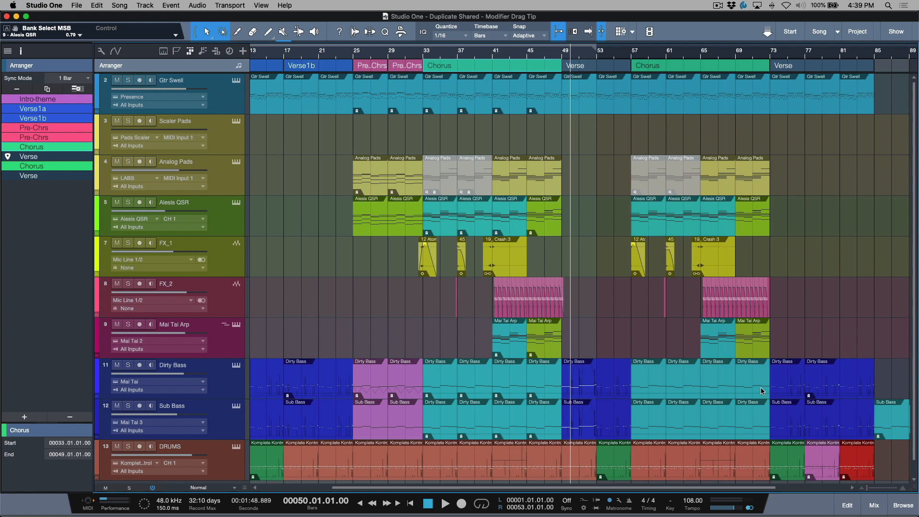
mouse_move(666, 409)
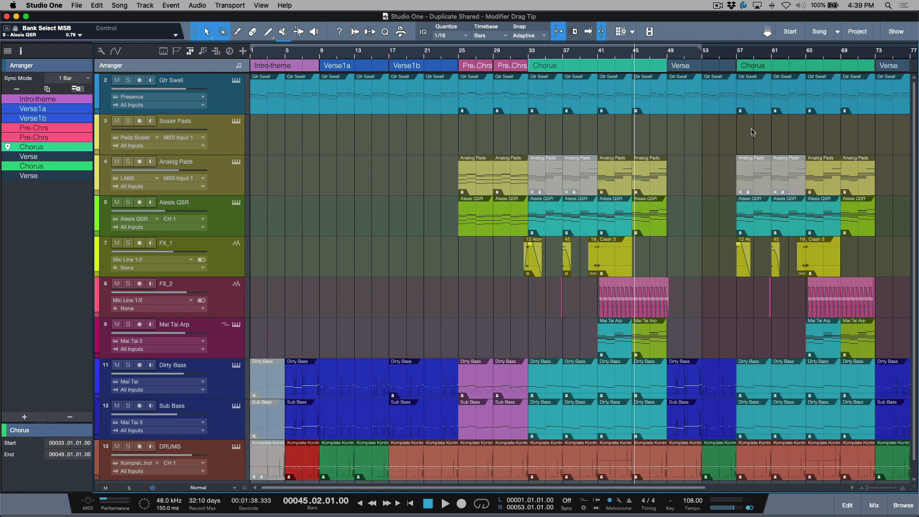
scroll("right", 3)
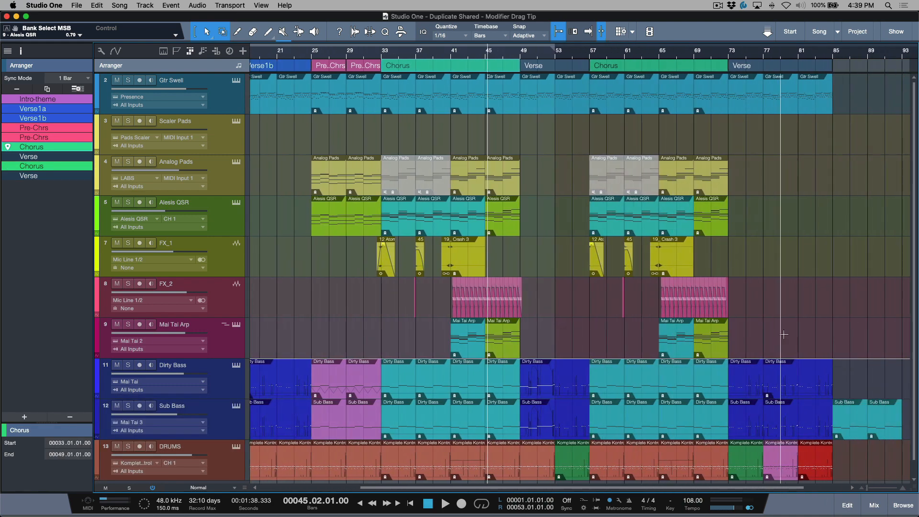
mouse_move(635, 397)
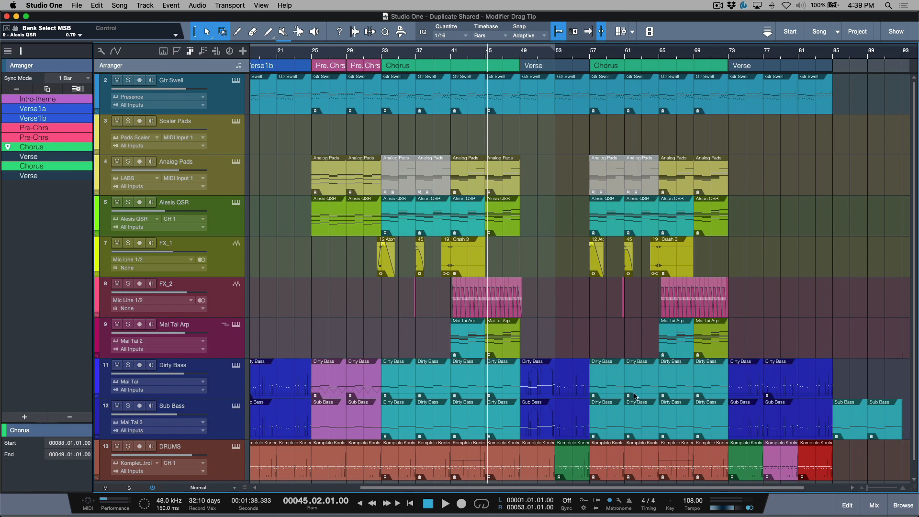
mouse_move(613, 340)
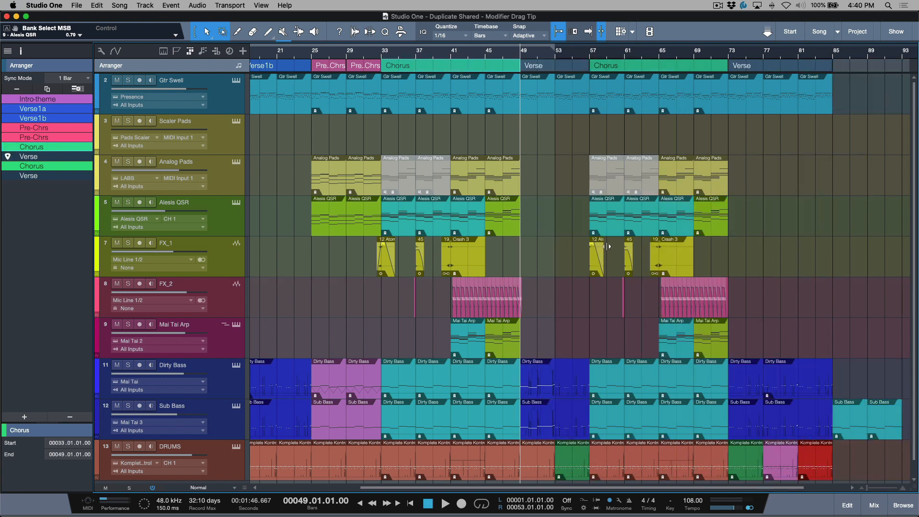
- Scroll right so a Chorus copy can go after the final Verse at bars 85 to 101
scroll("right", 3)
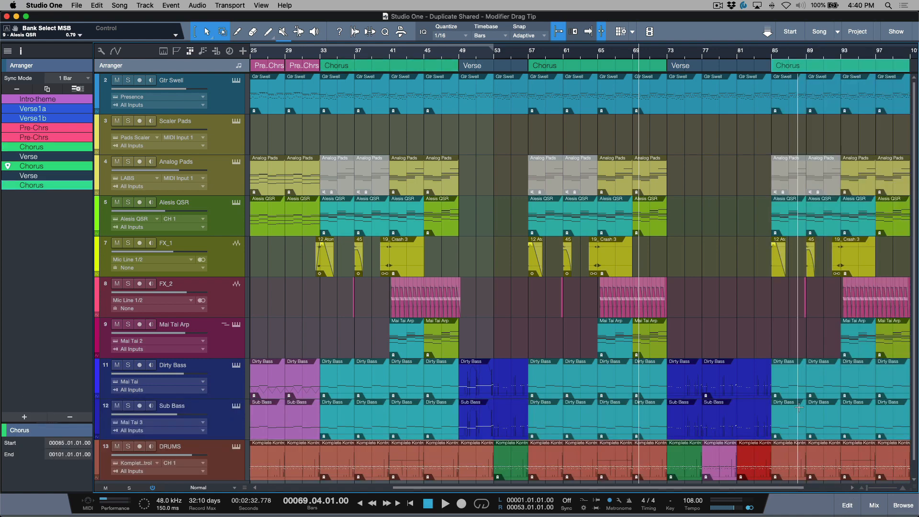
mouse_move(766, 384)
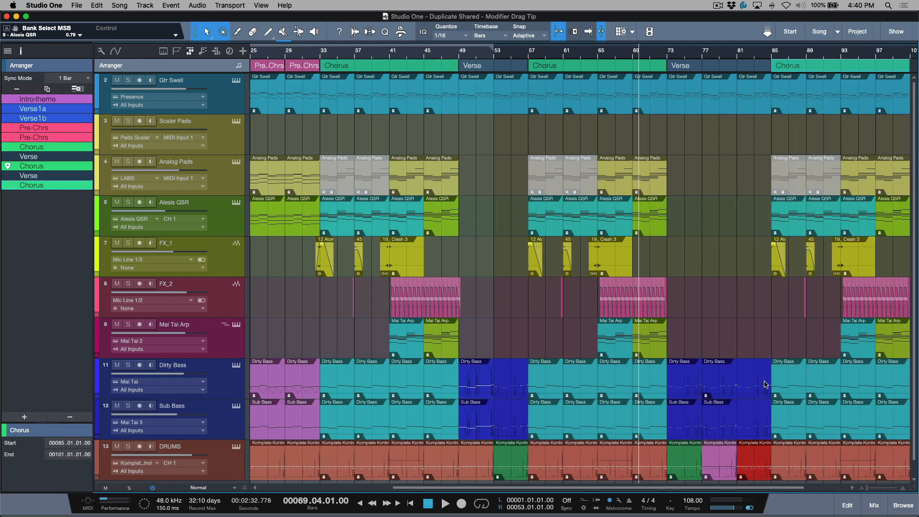
mouse_move(768, 386)
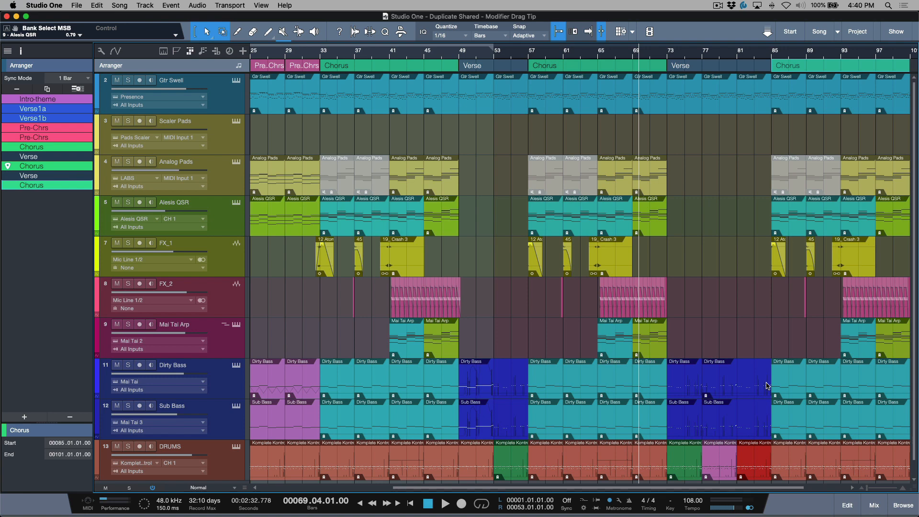